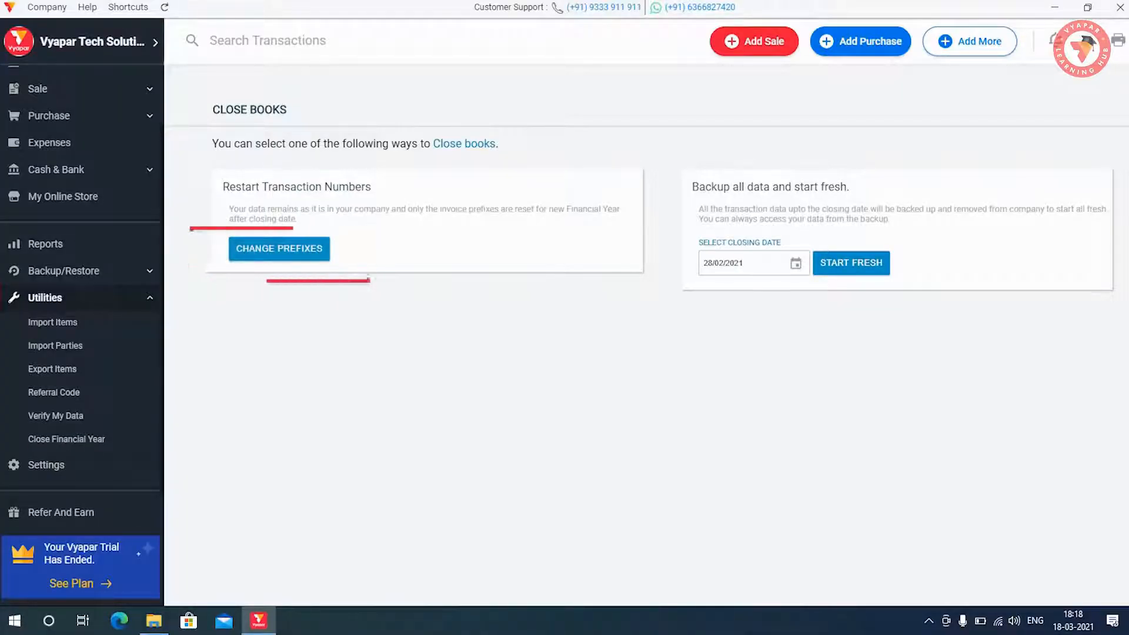
# Step: Begin resetting transaction-number prefixes for the new financial year via Change Prefixes
pyautogui.click(279, 248)
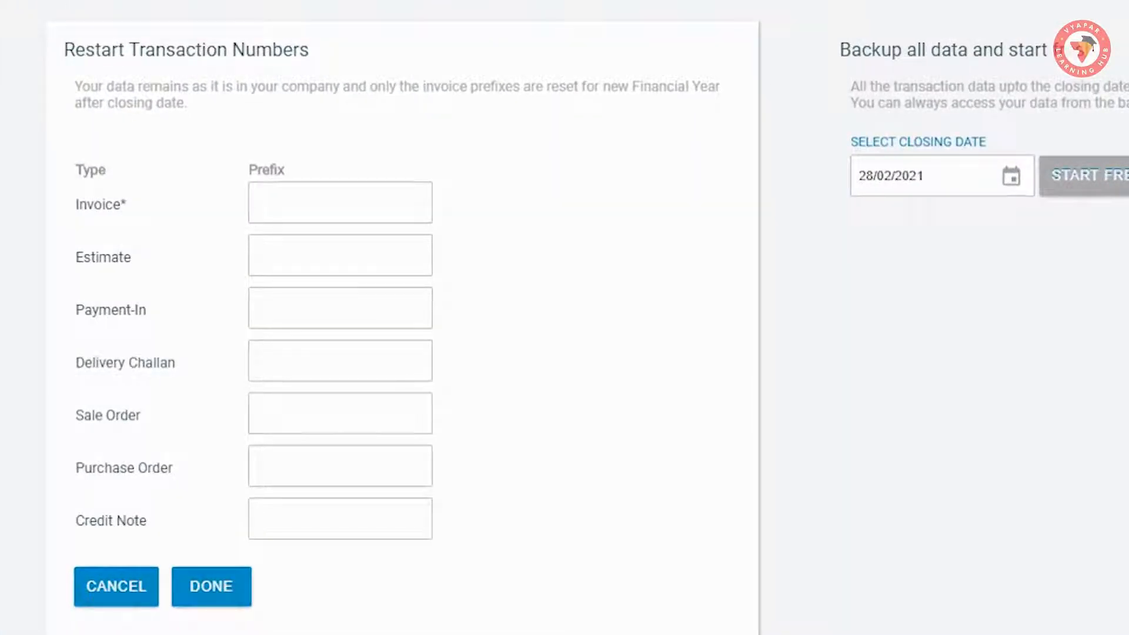
# Step: Enter SR/21-22/0 as the Invoice prefix, correcting the extra trailing digit
pyautogui.write('SR/21-21')
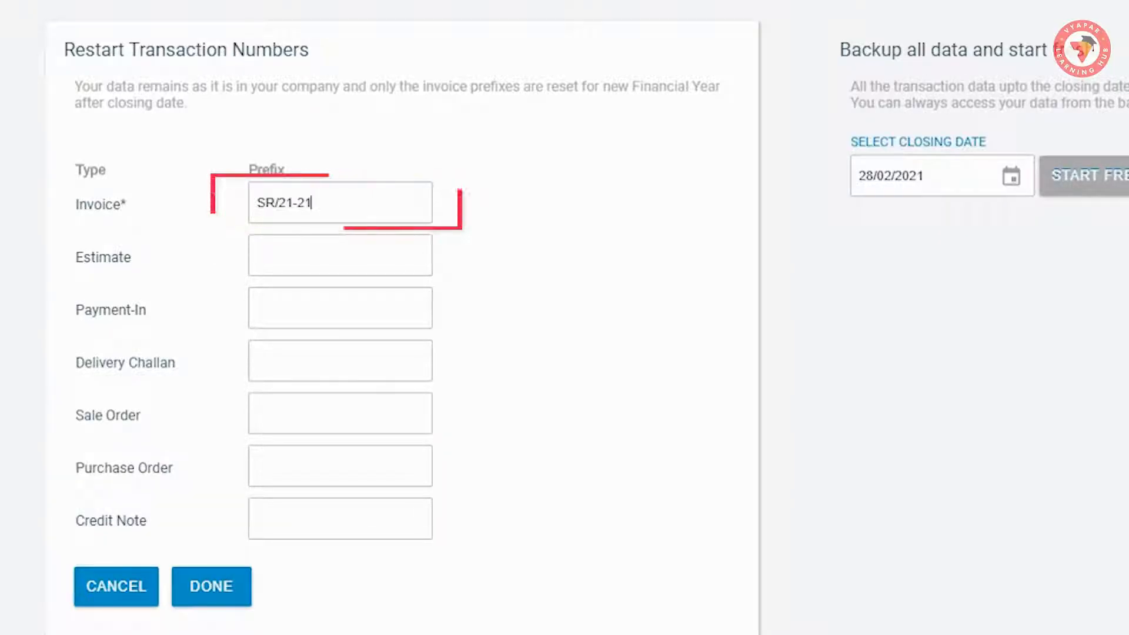
pyautogui.write('/01')
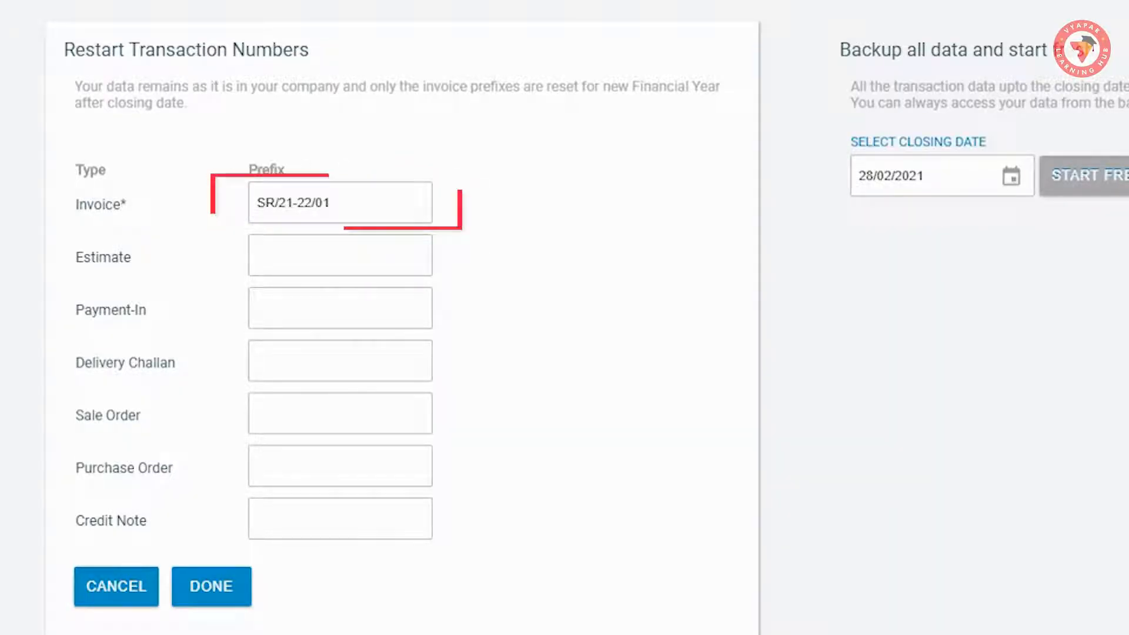
pyautogui.press('Backspace')
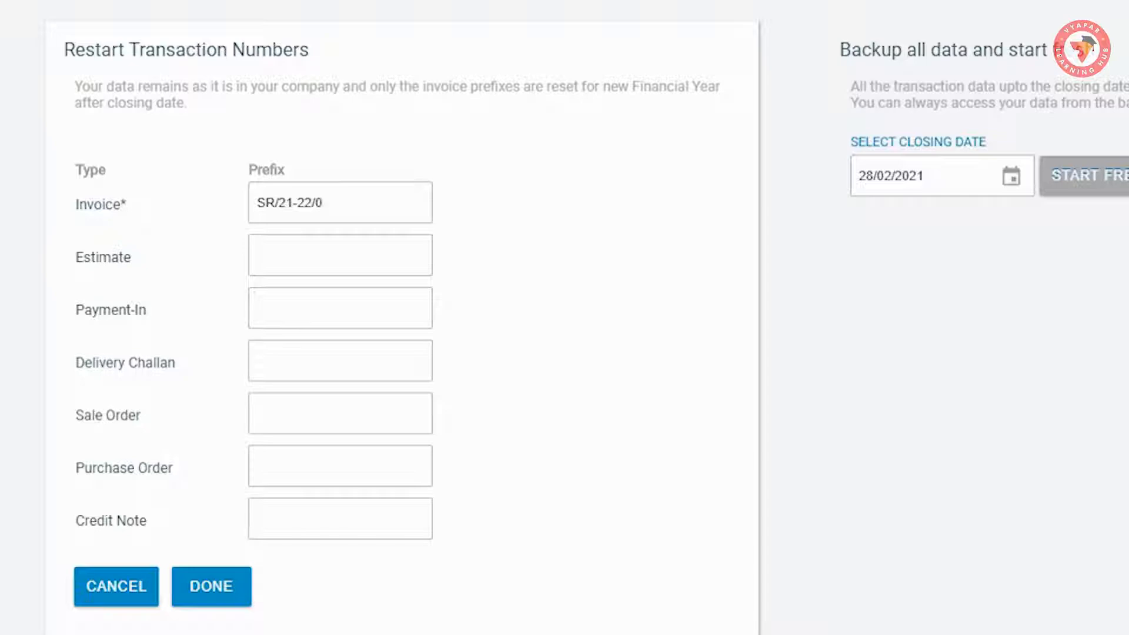
pyautogui.click(340, 202)
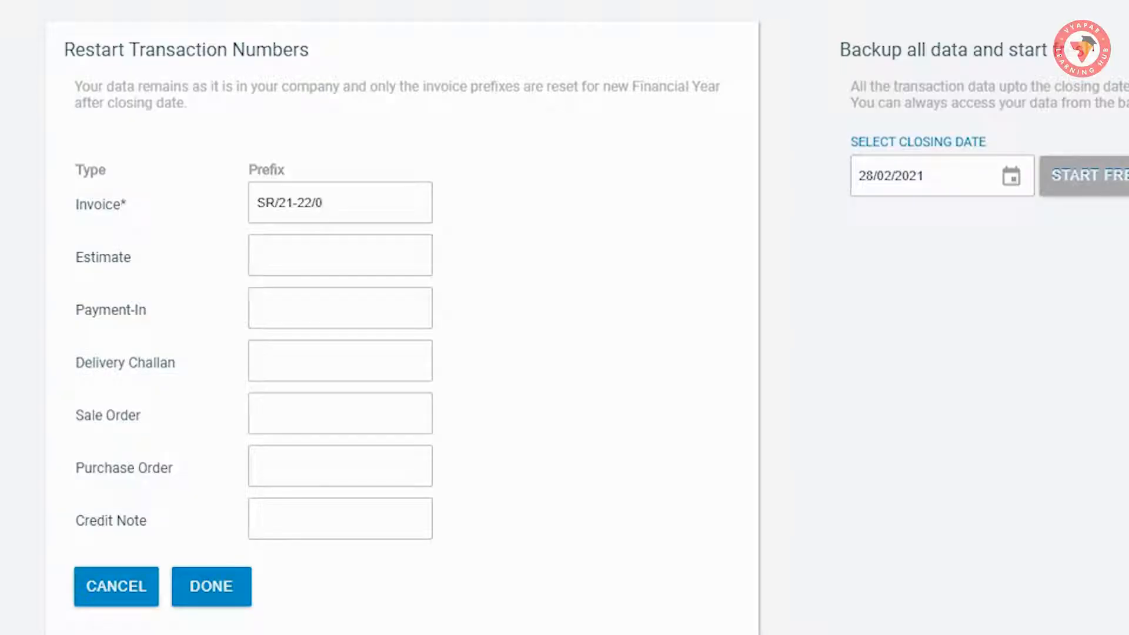
pyautogui.click(340, 202)
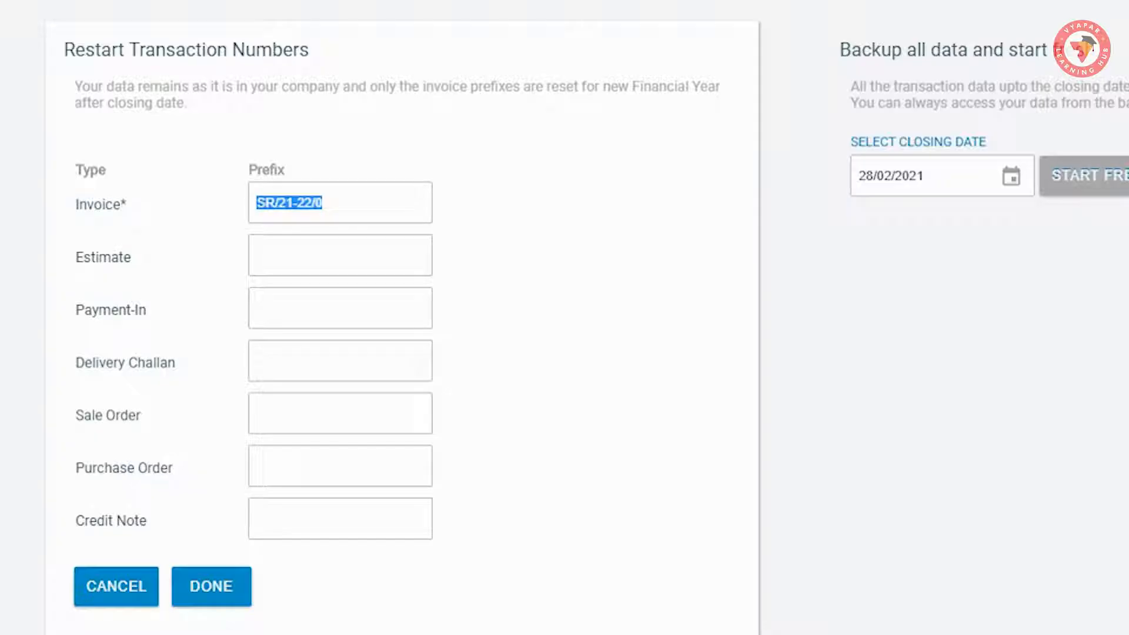
# Step: Give Estimate, Payment-In, Delivery Challan, Sale Order, Purchase Order and Credit Note their 21-22 prefixes and save with Done
pyautogui.click(339, 256)
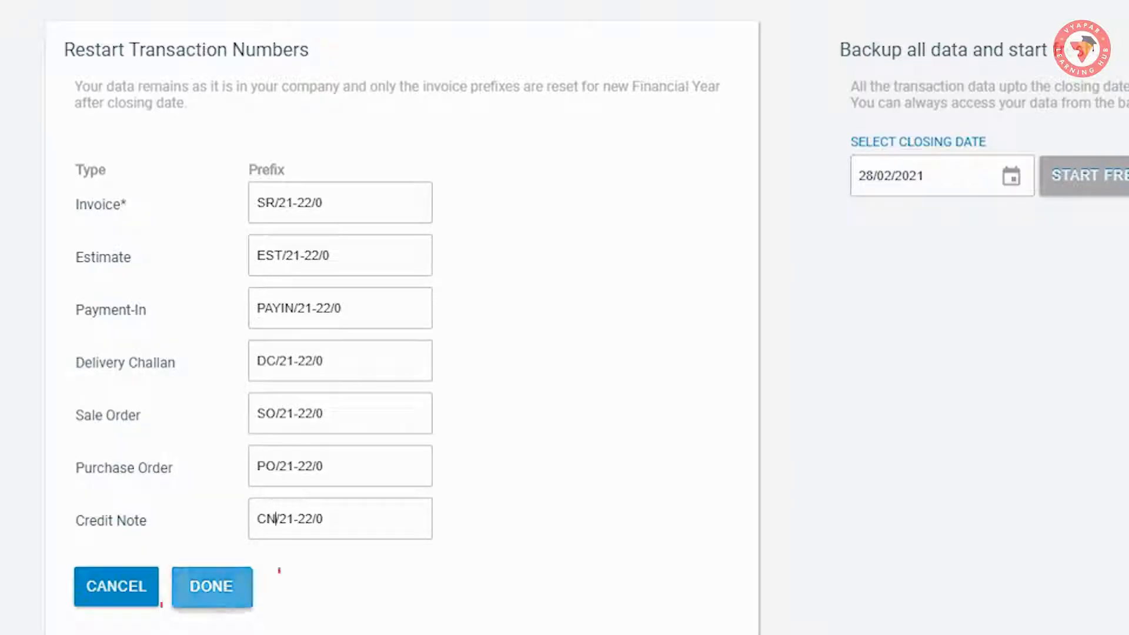
pyautogui.click(211, 586)
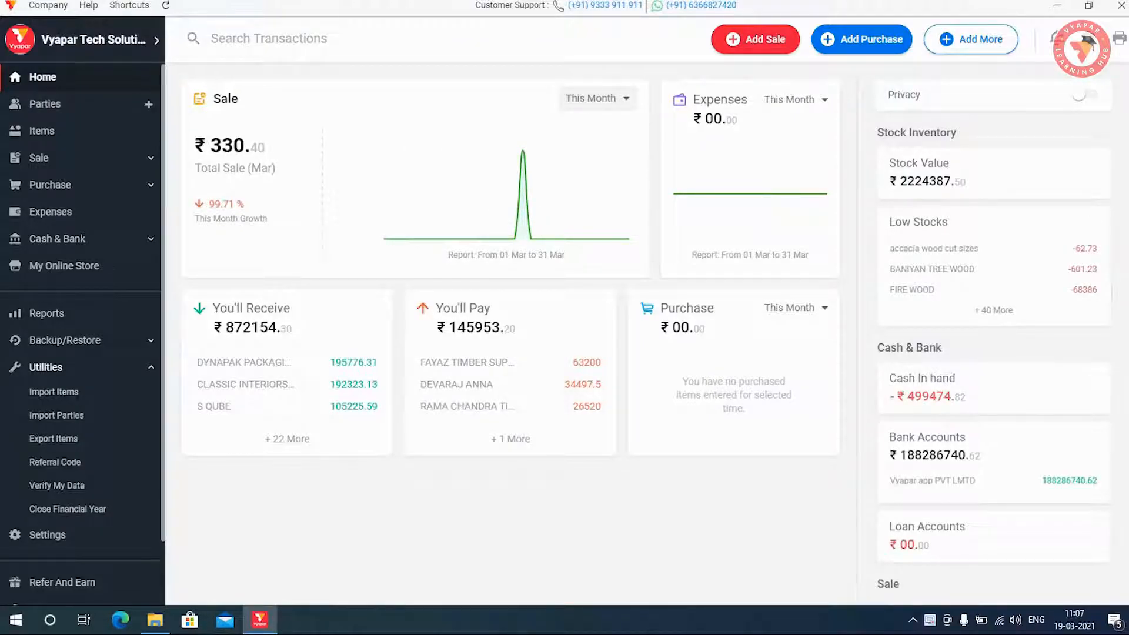
# Step: Start a new sale invoice, numbered 1 under the new SR/21-22 prefix
pyautogui.click(39, 158)
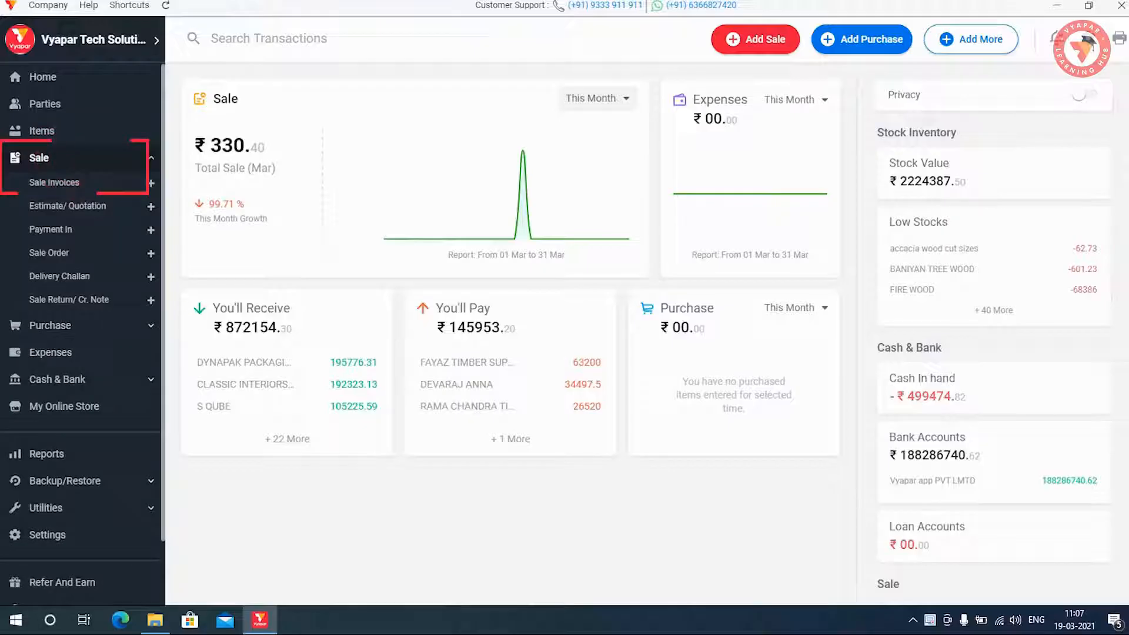
pyautogui.click(54, 182)
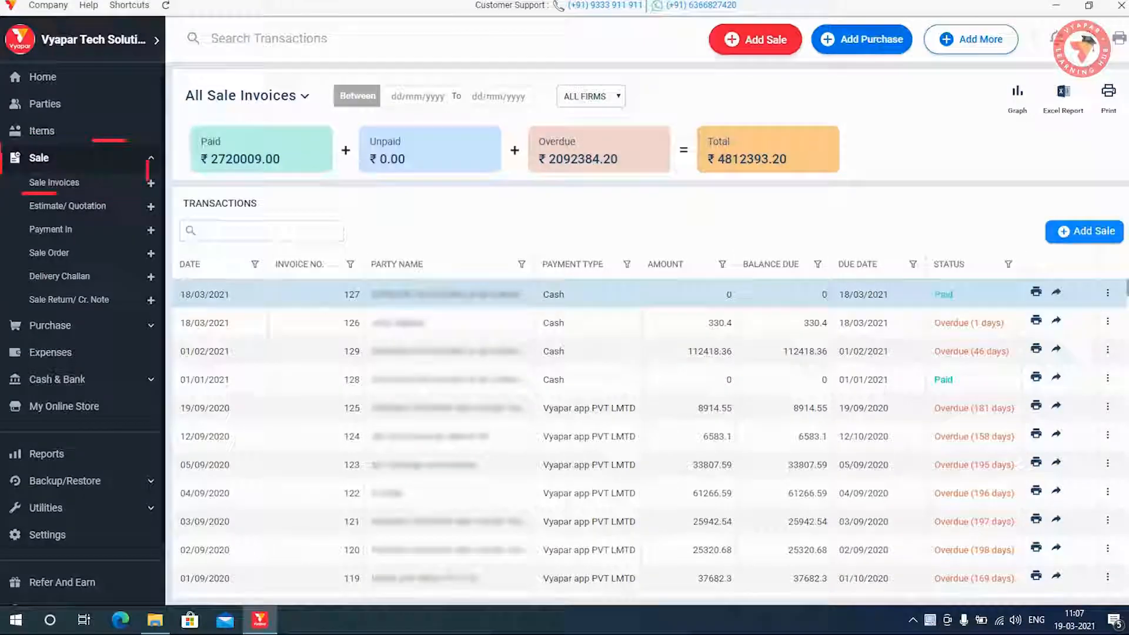
pyautogui.click(754, 39)
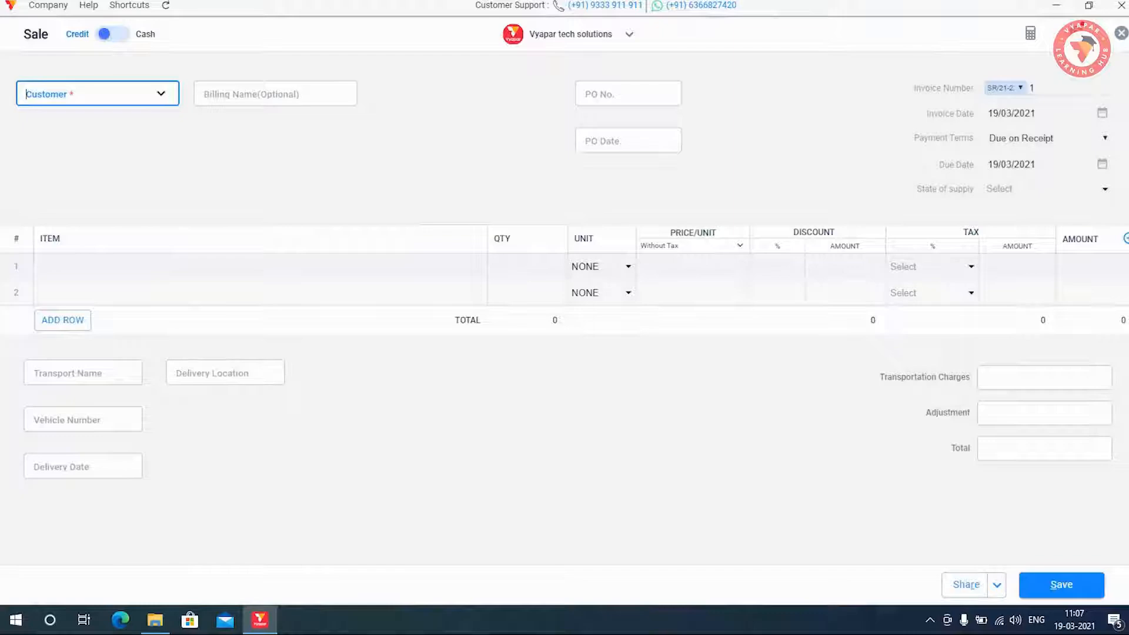